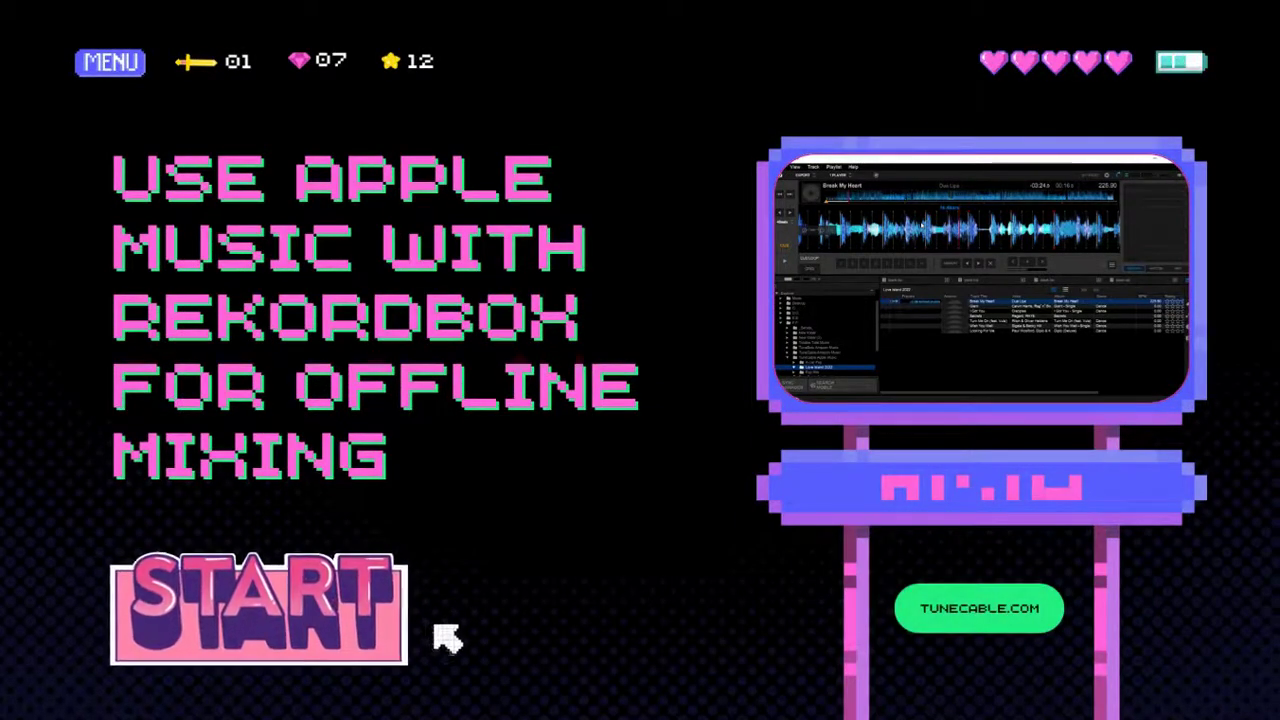
- Launch TuneCable iMusic Converter from its desktop icon to reach the empty converting page
{"action": "left_click", "coordinate": [256, 608]}
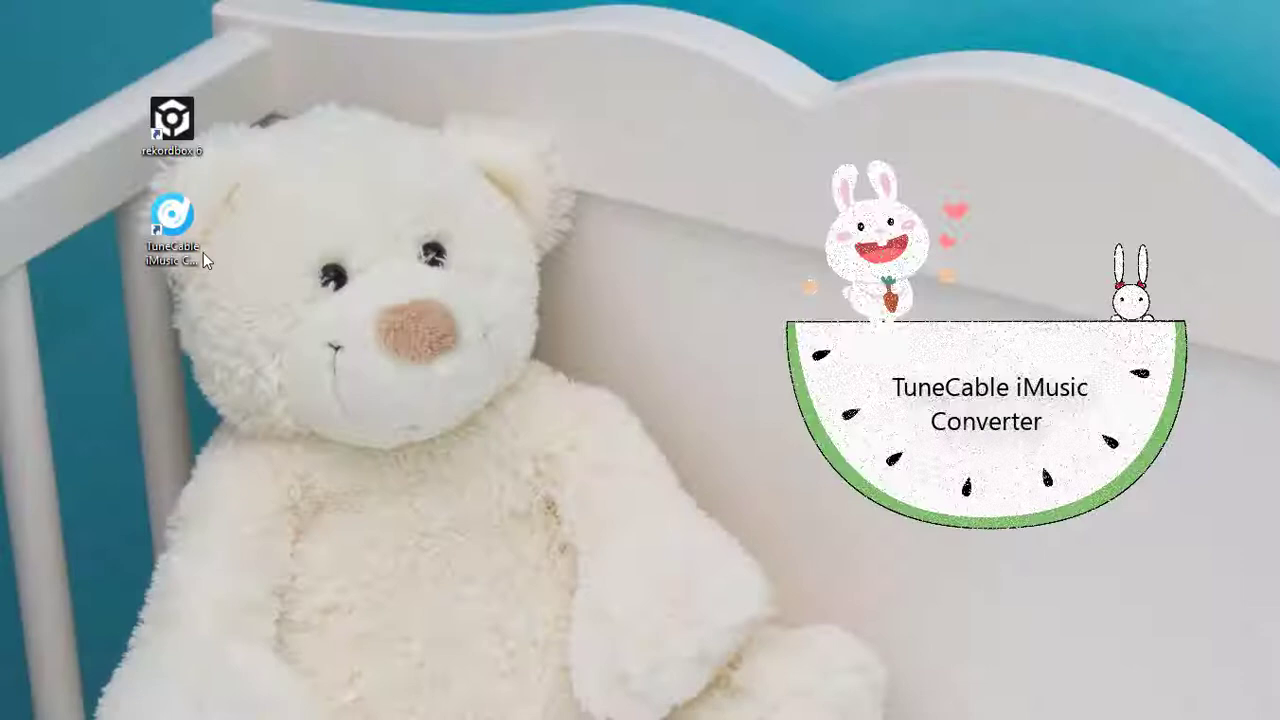
{"action": "double_click", "coordinate": [172, 216]}
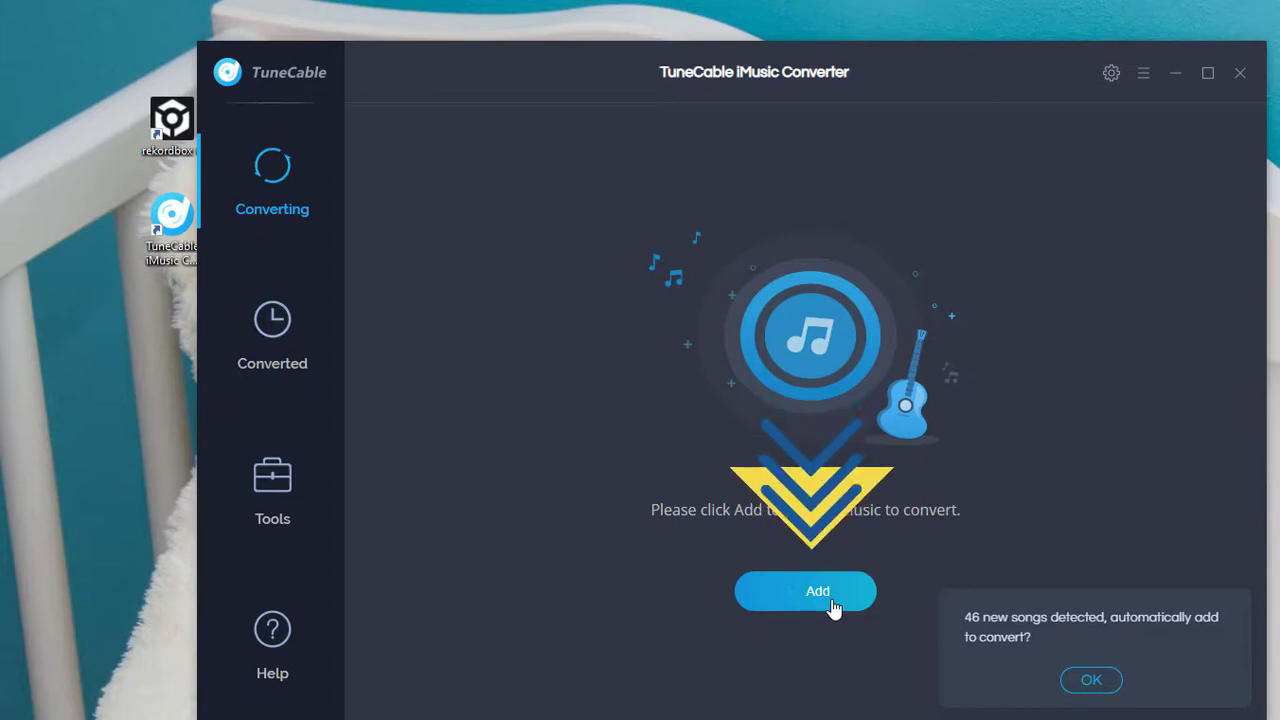
- Add the first seven Love Island 2022 playlist tracks to the conversion list
{"action": "left_click", "coordinate": [804, 592]}
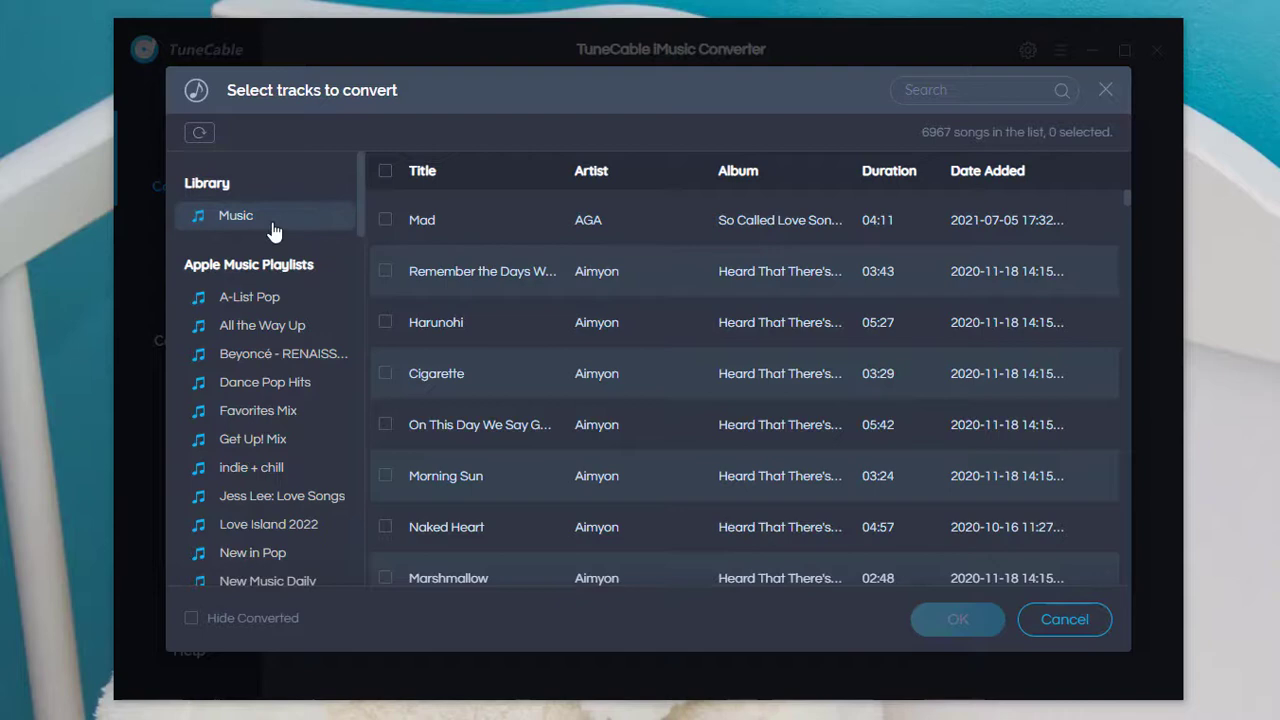
{"action": "scroll", "scroll_direction": "down", "scroll_amount": 3}
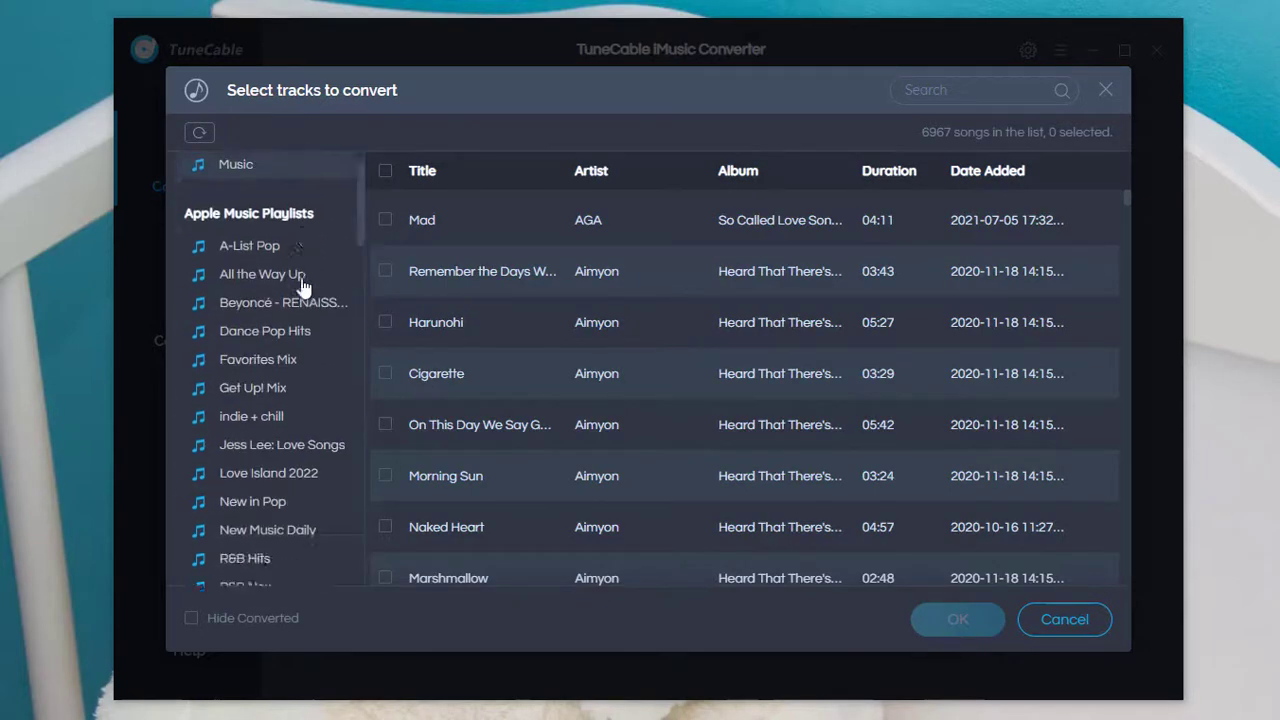
{"action": "left_click", "coordinate": [268, 524]}
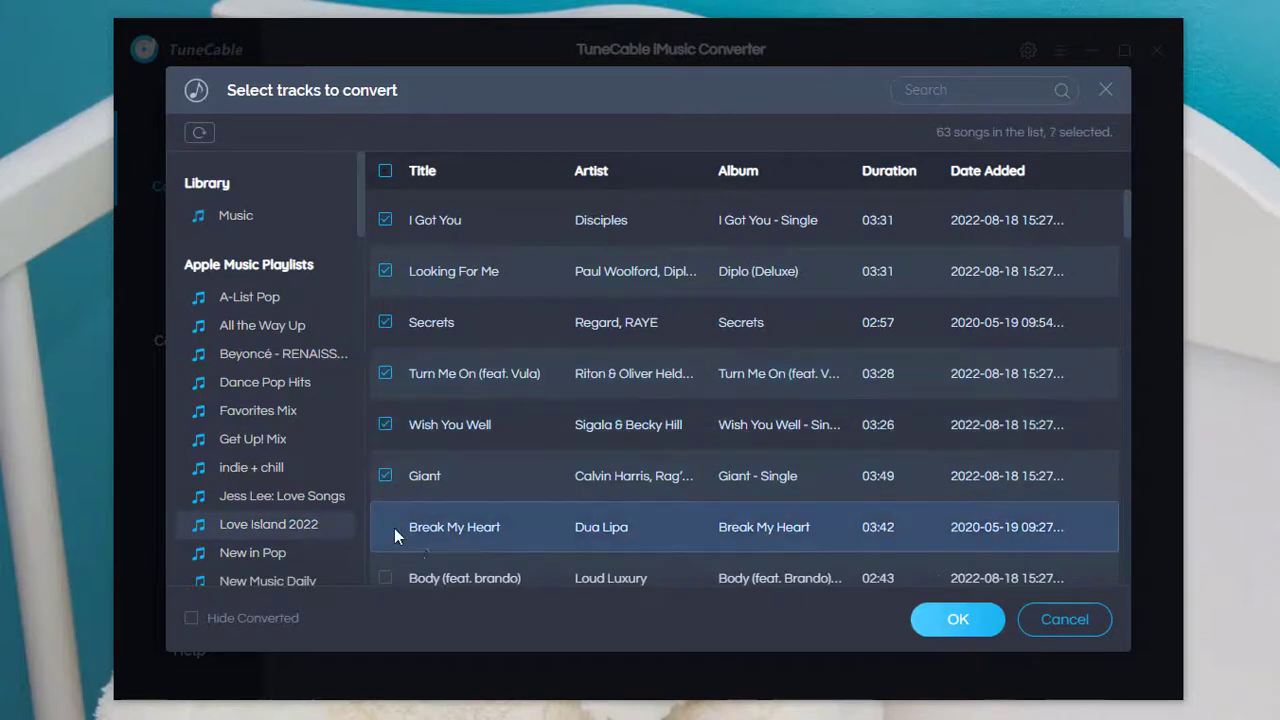
{"action": "left_click", "coordinate": [384, 528]}
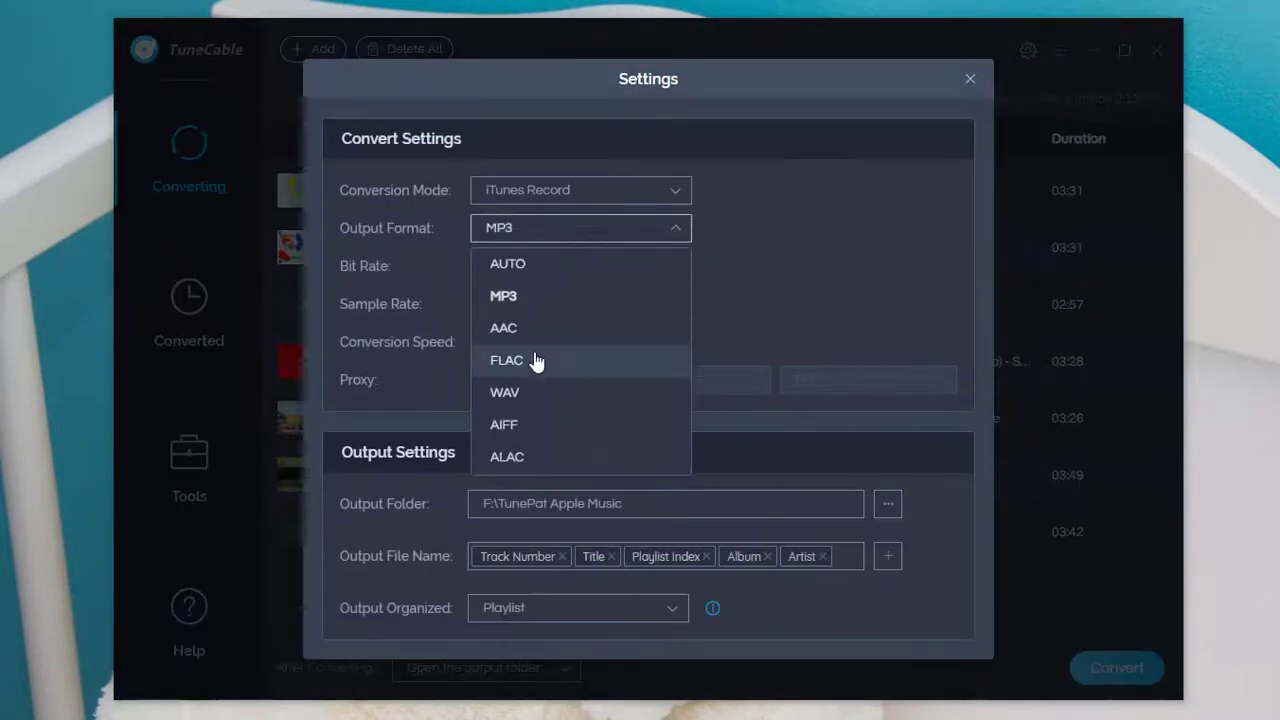
- Set the output format to MP3 (after briefly trying FLAC) at 320 kbps and 48kHz
{"action": "left_click", "coordinate": [506, 360]}
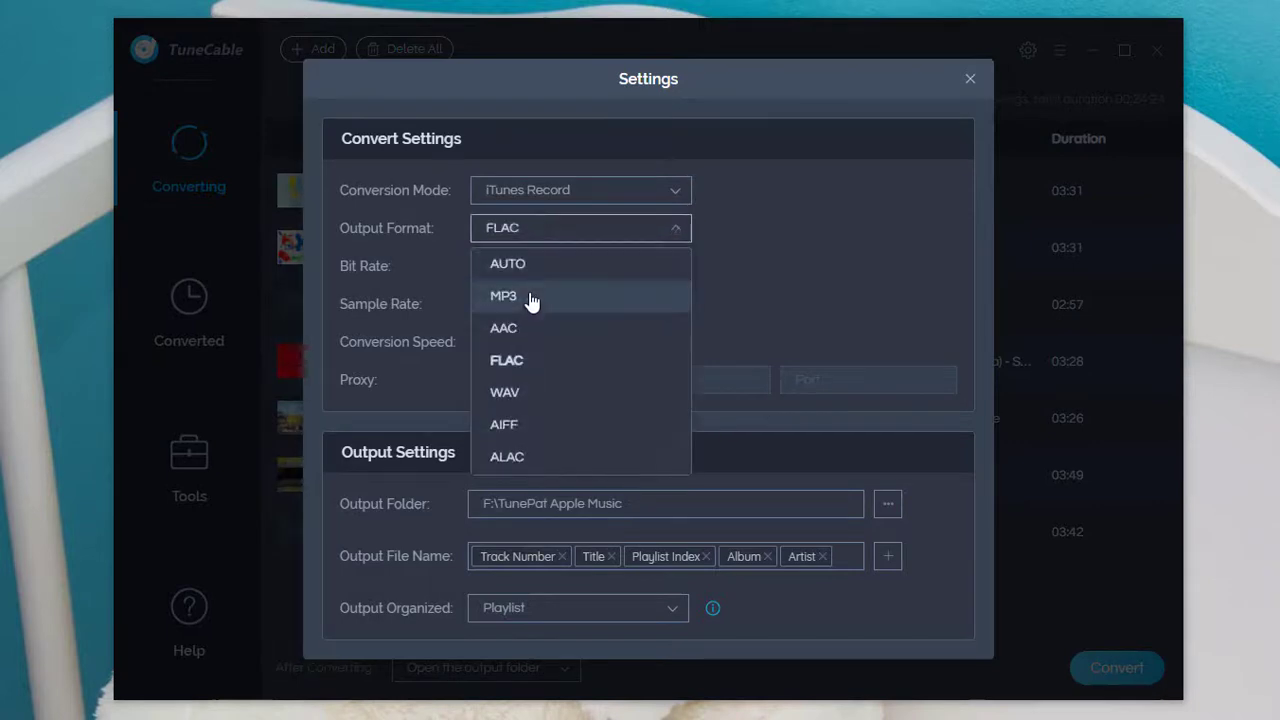
{"action": "left_click", "coordinate": [888, 504]}
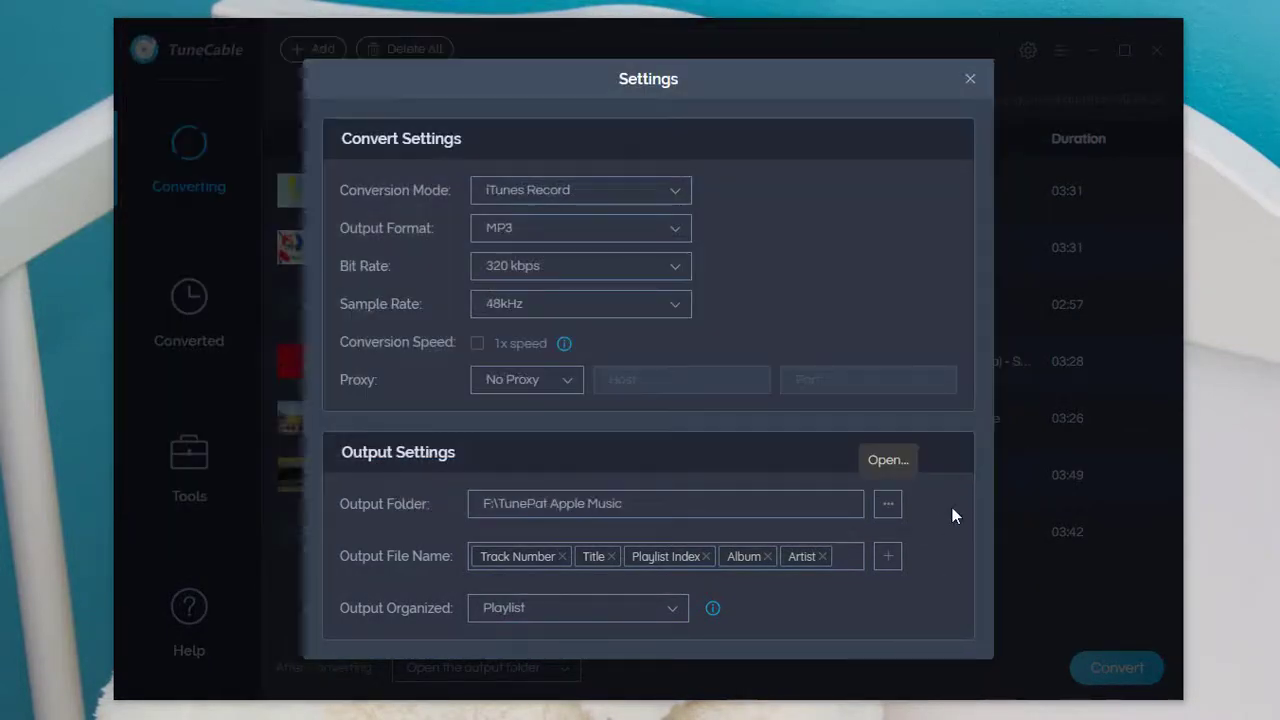
{"action": "left_click", "coordinate": [968, 78]}
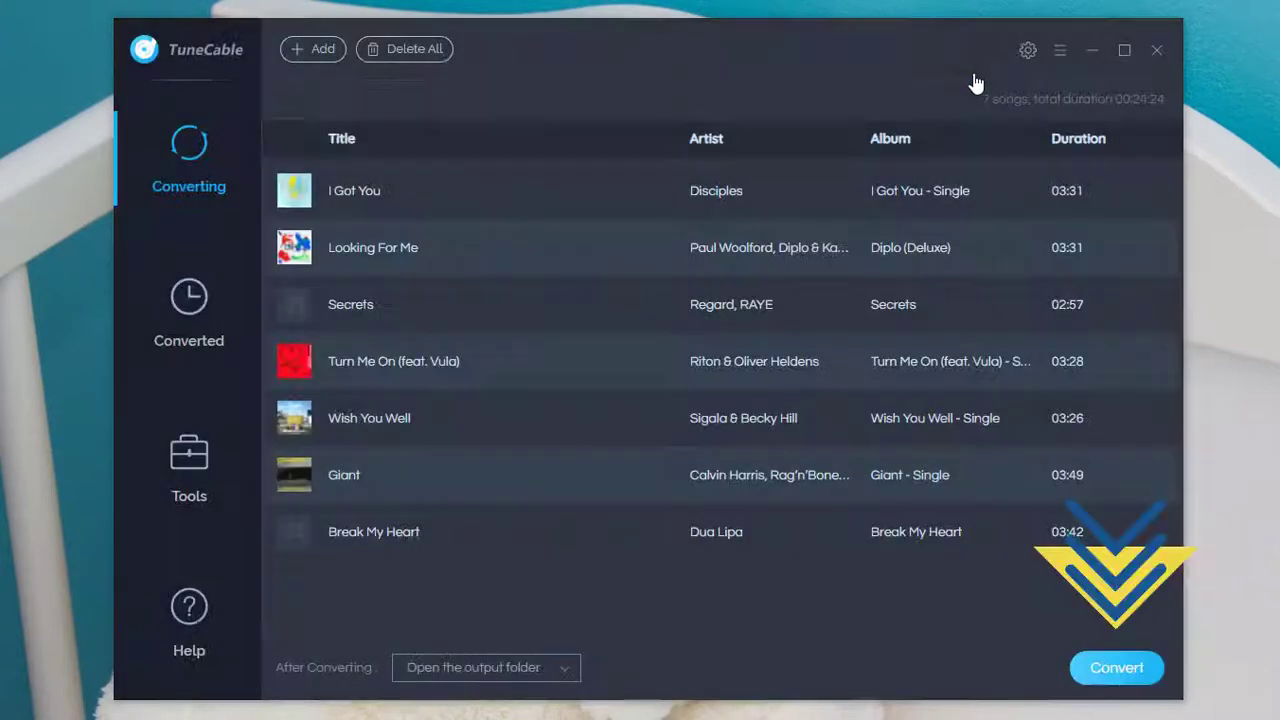
{"action": "mouse_move", "coordinate": [1080, 608]}
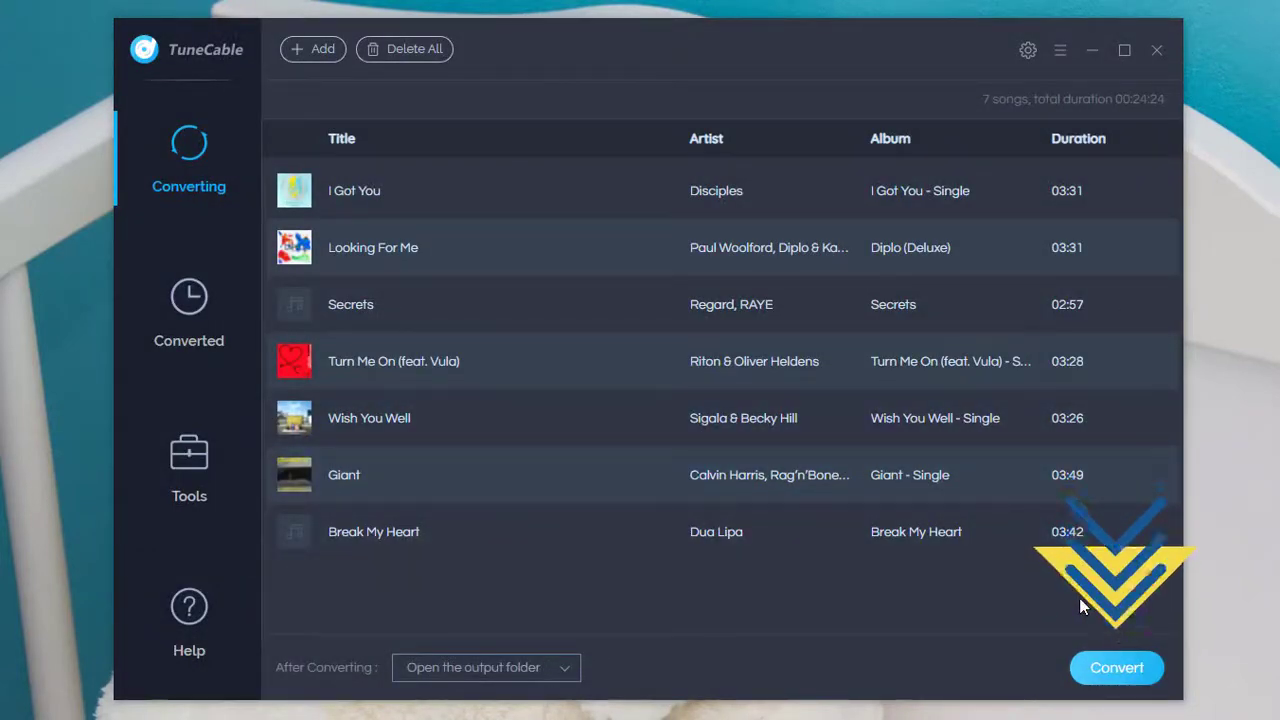
- Convert the seven queued tracks into local files in the TuneCable Apple Music output folder
{"action": "left_click", "coordinate": [1116, 668]}
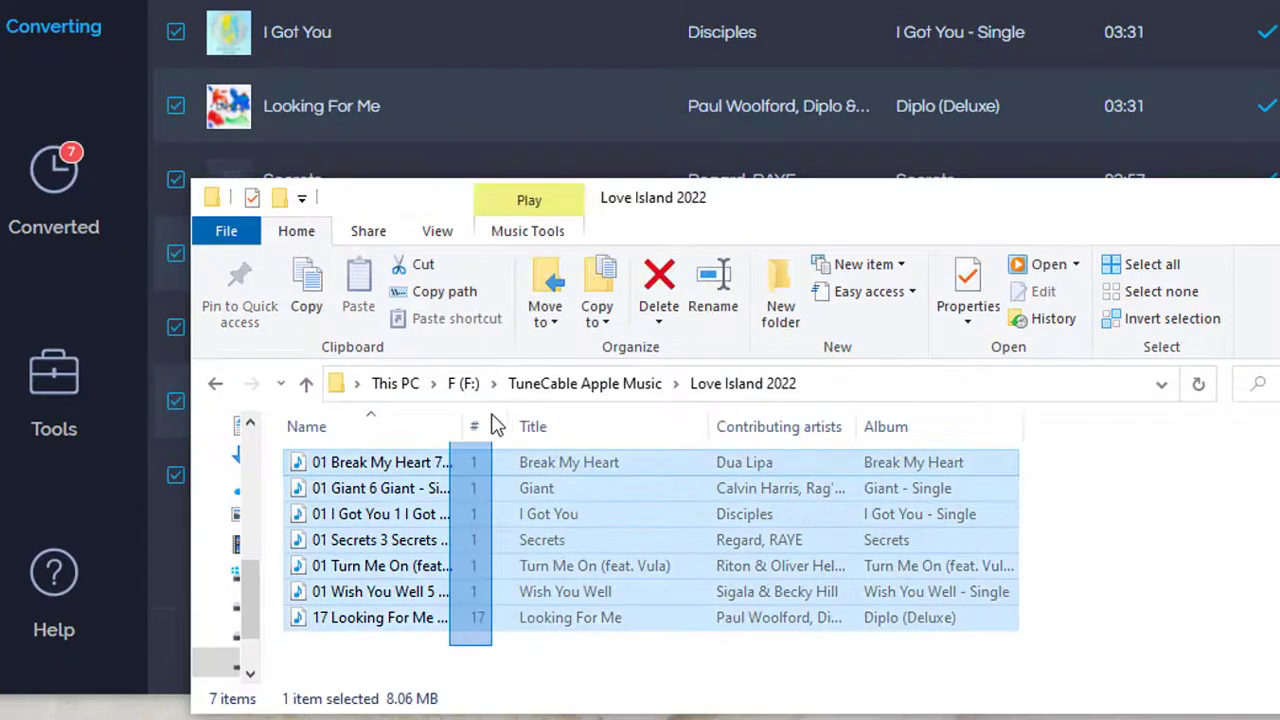
- Inspect the converted track files in F:\TuneCable Apple Music\Love Island 2022
{"action": "left_click", "coordinate": [1124, 556]}
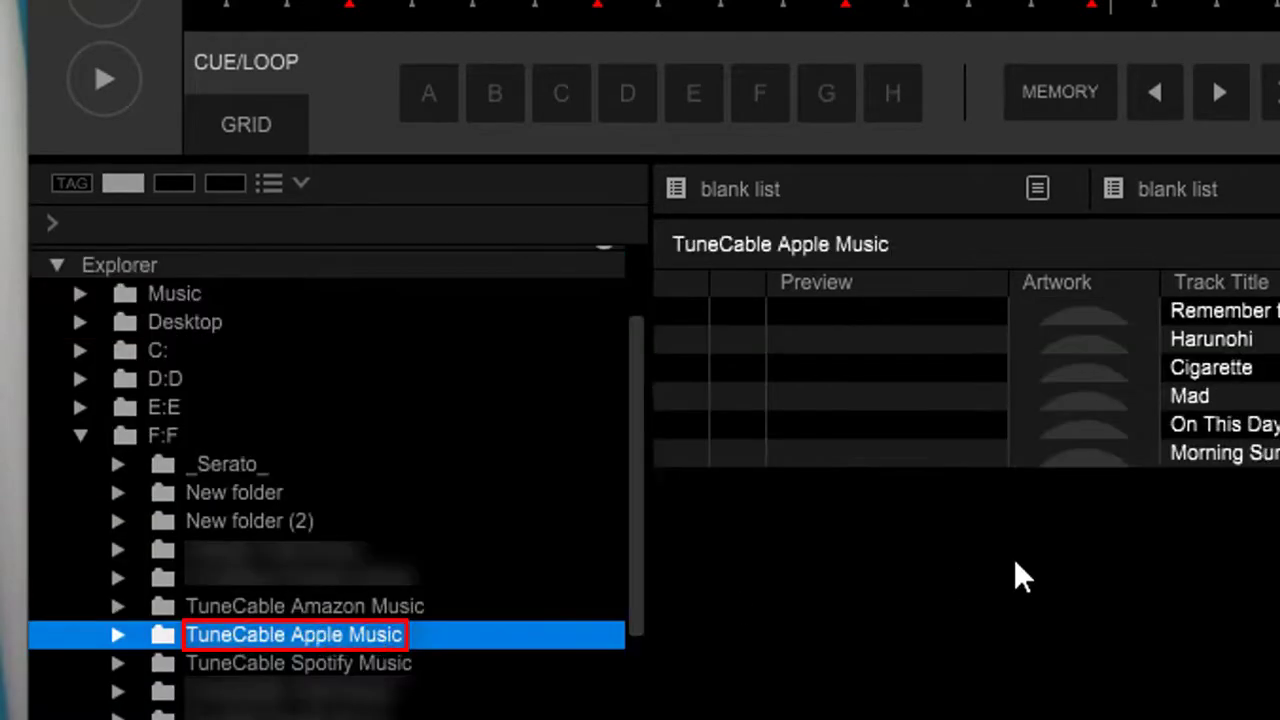
- Expand the TuneCable Apple Music folder on F: to reveal the Love Island 2022 subfolder
{"action": "left_click", "coordinate": [116, 634]}
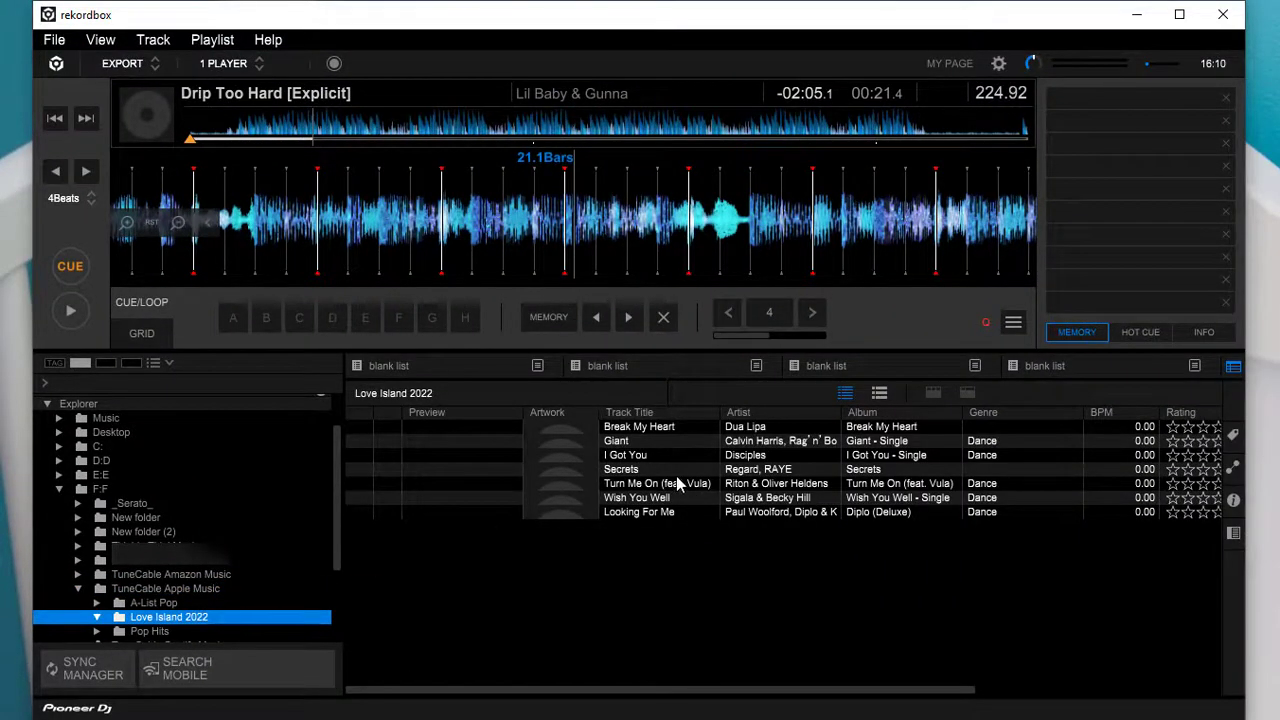
{"action": "mouse_move", "coordinate": [628, 436]}
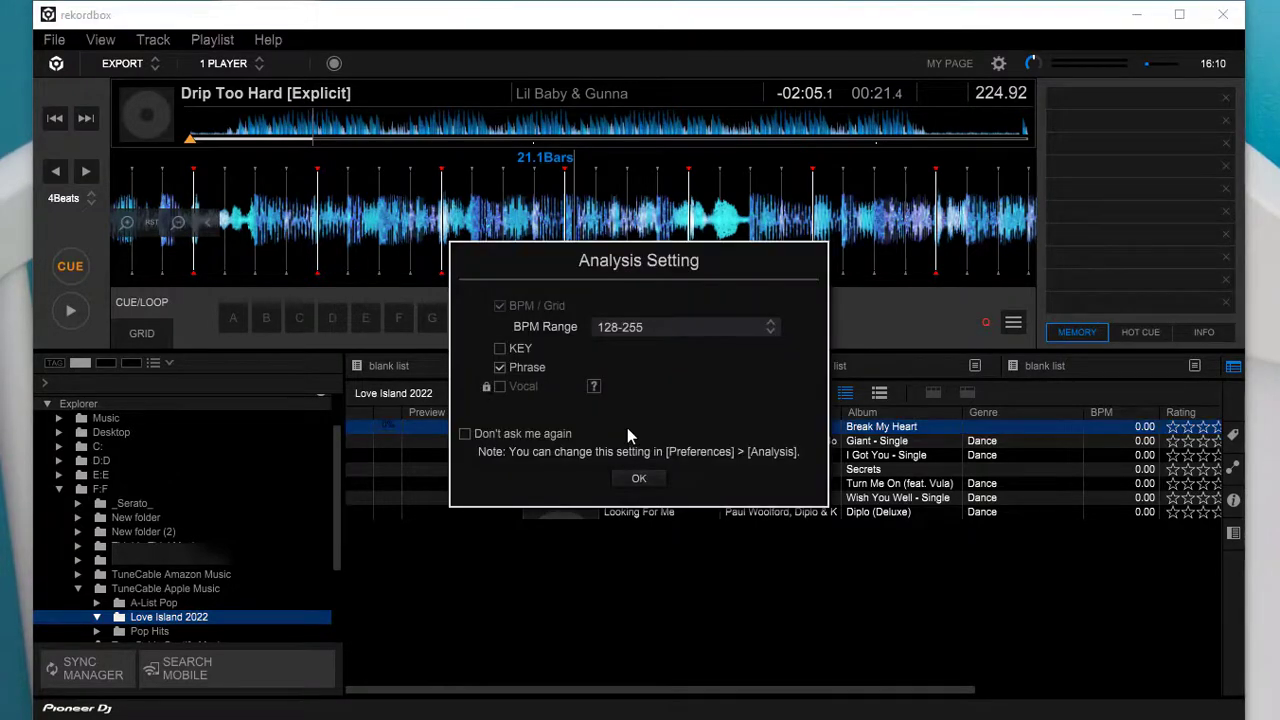
- Confirm the Analysis Setting dialog so Break My Heart loads onto the deck with beat grid analysis
{"action": "left_click", "coordinate": [638, 478]}
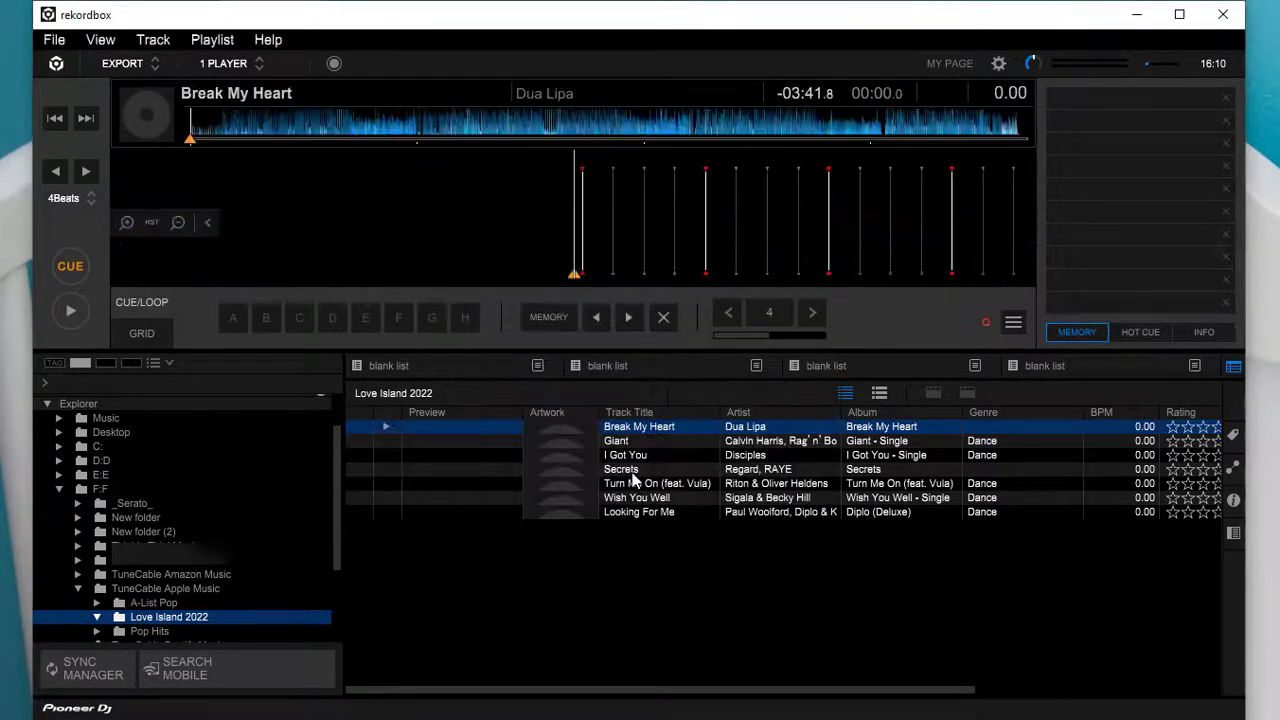